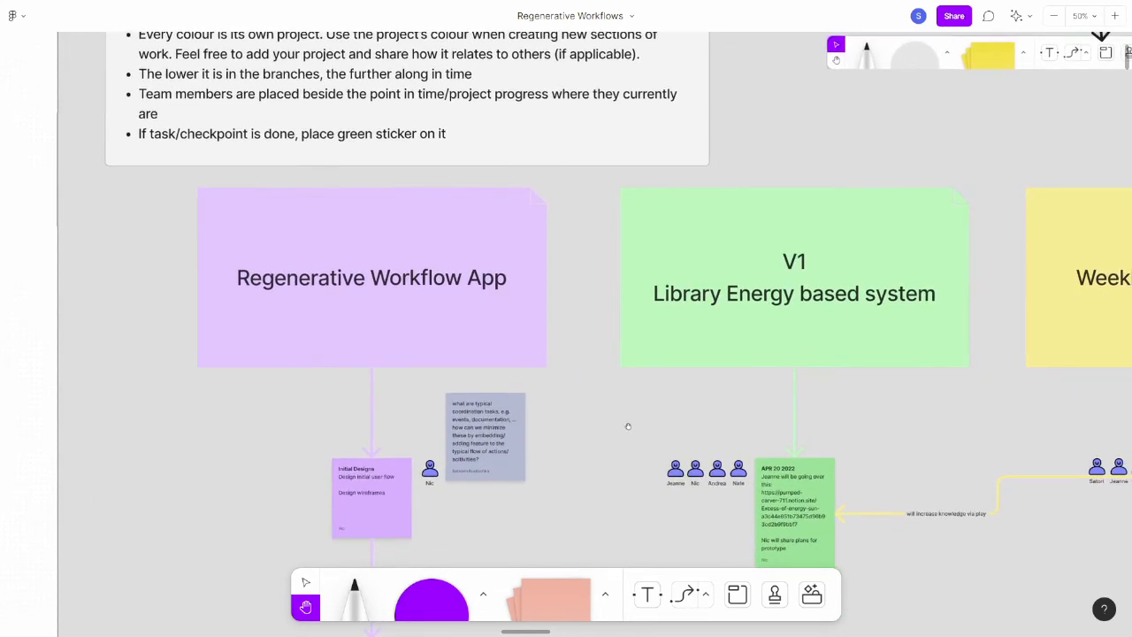
scroll("down", 3)
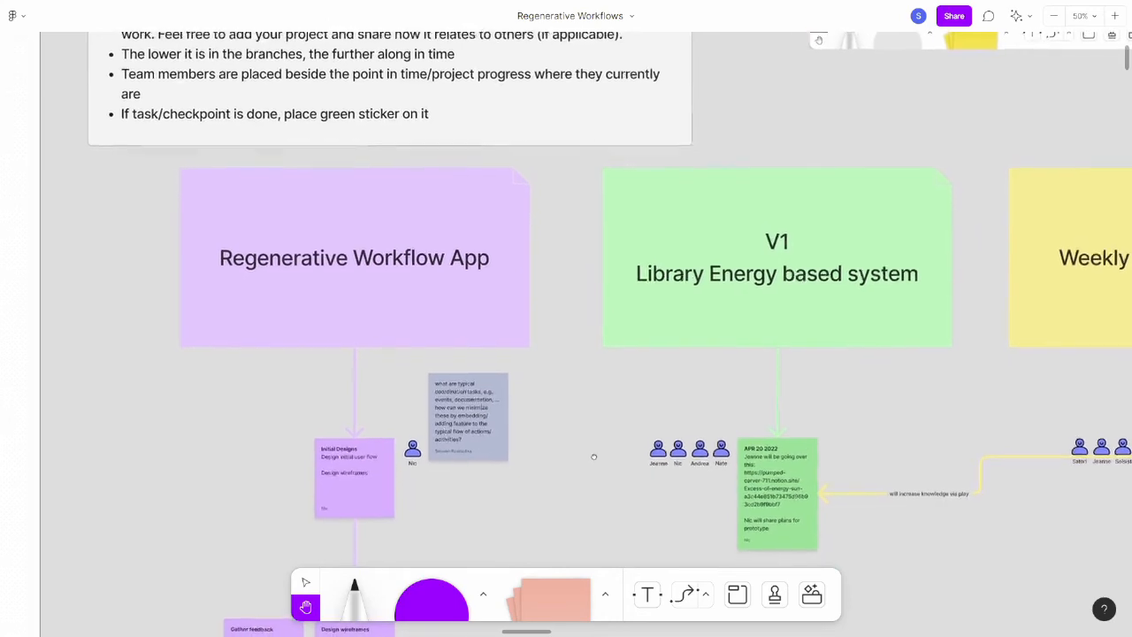